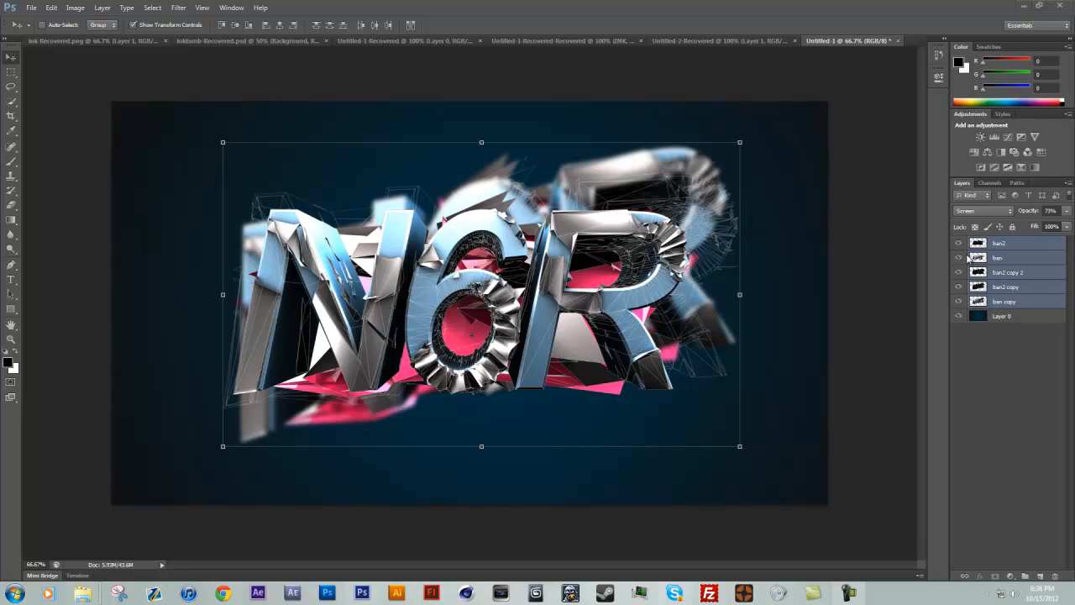
mouse_move(867, 239)
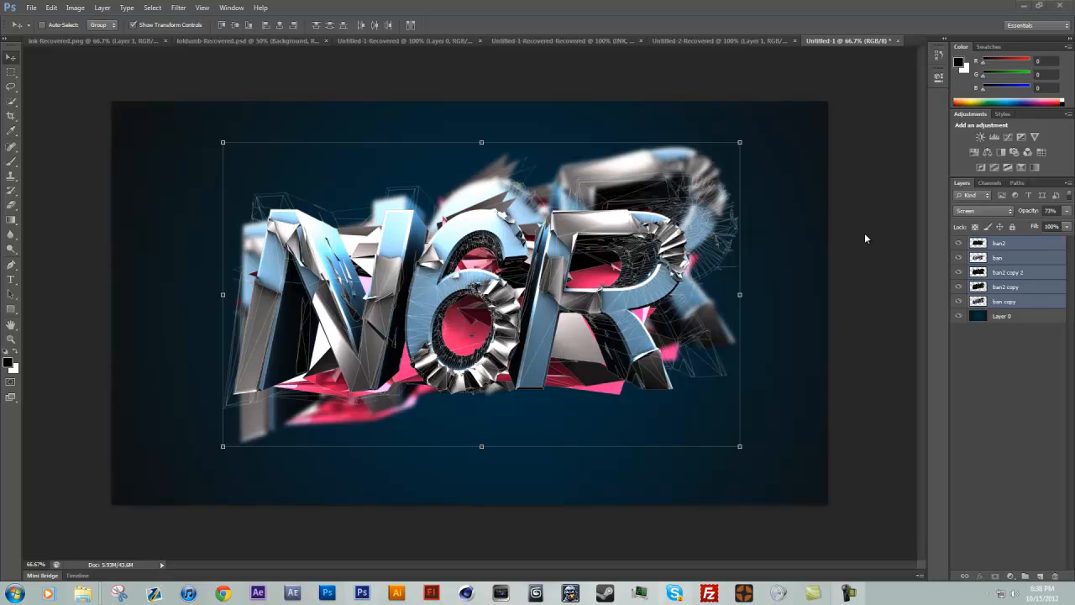
mouse_move(856, 234)
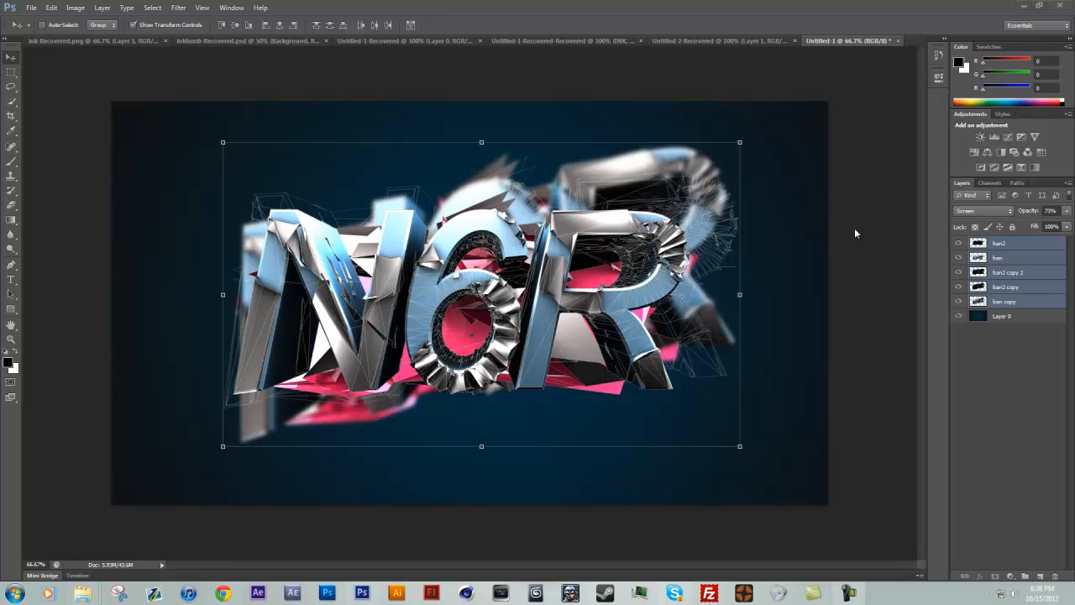
mouse_move(647, 187)
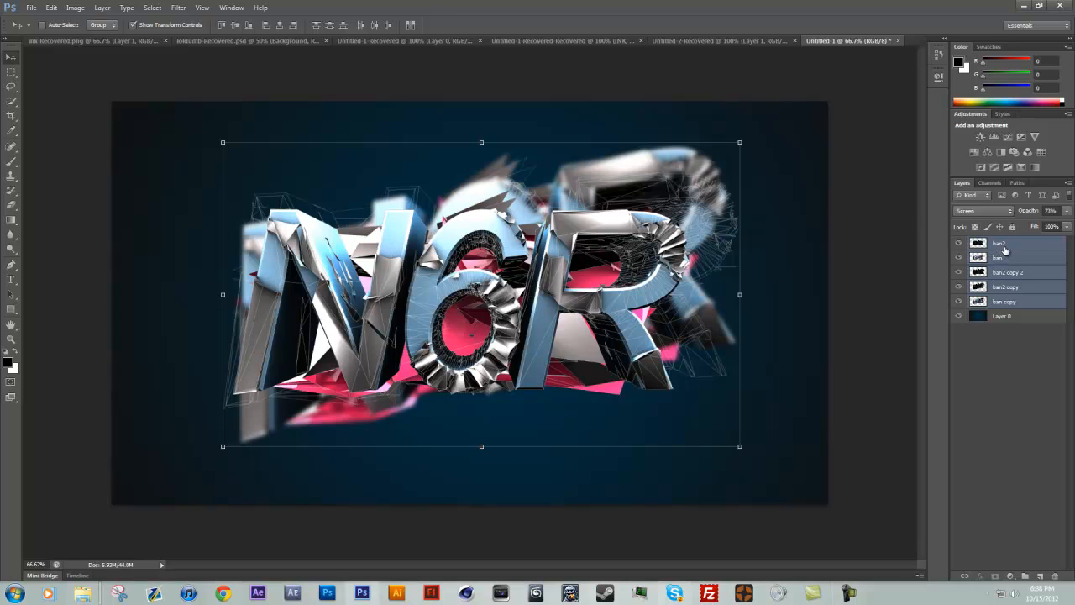
Step: Select only the top ban2 layer in the Layers panel
click(999, 257)
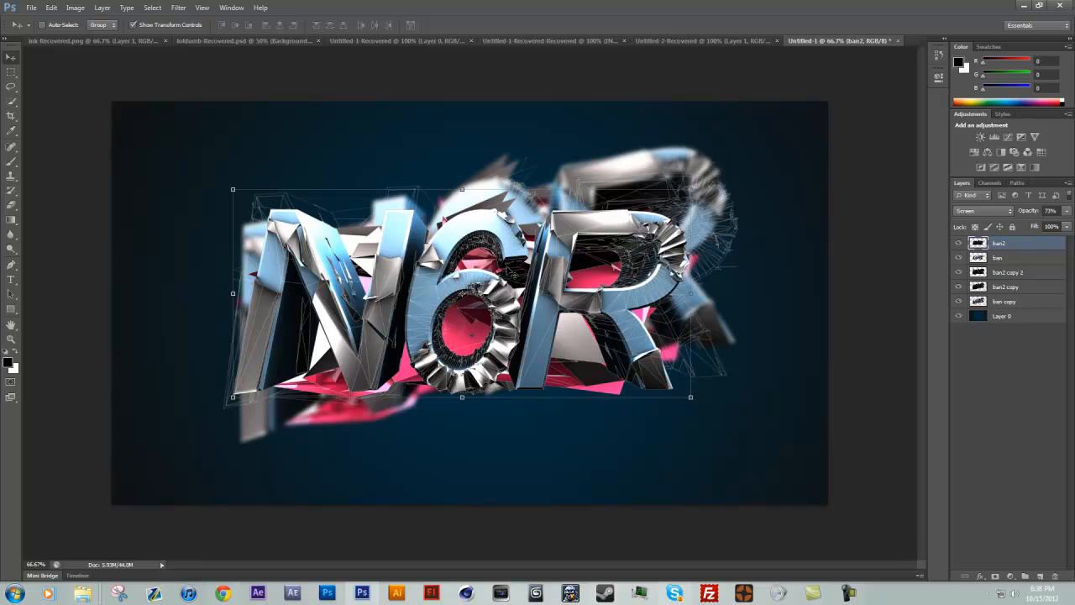
mouse_move(512, 270)
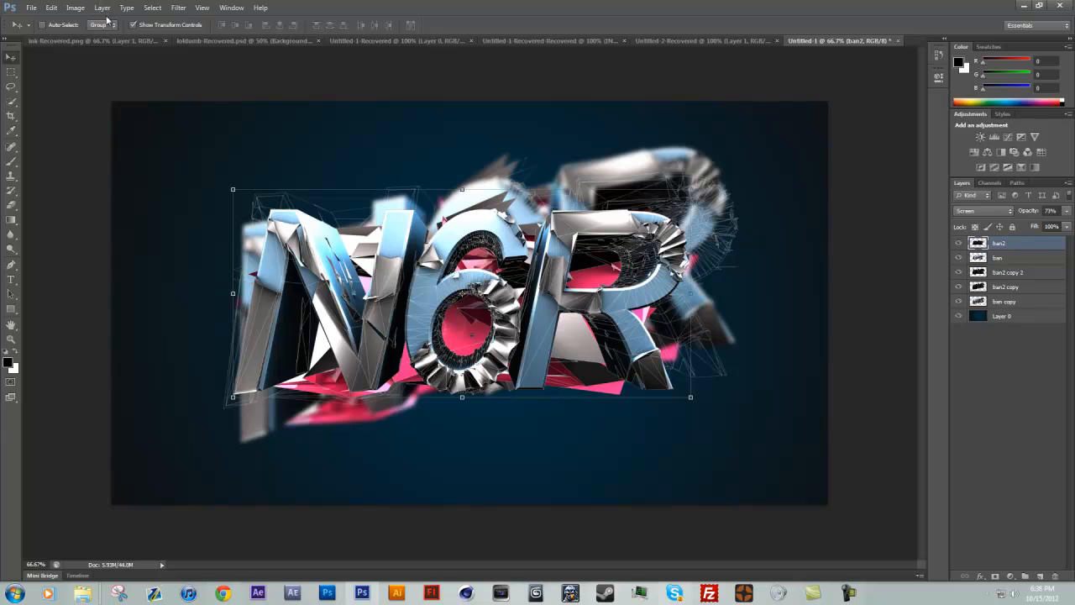
Step: Create a new layer named Layer 1 above ban2 and make it active
click(102, 8)
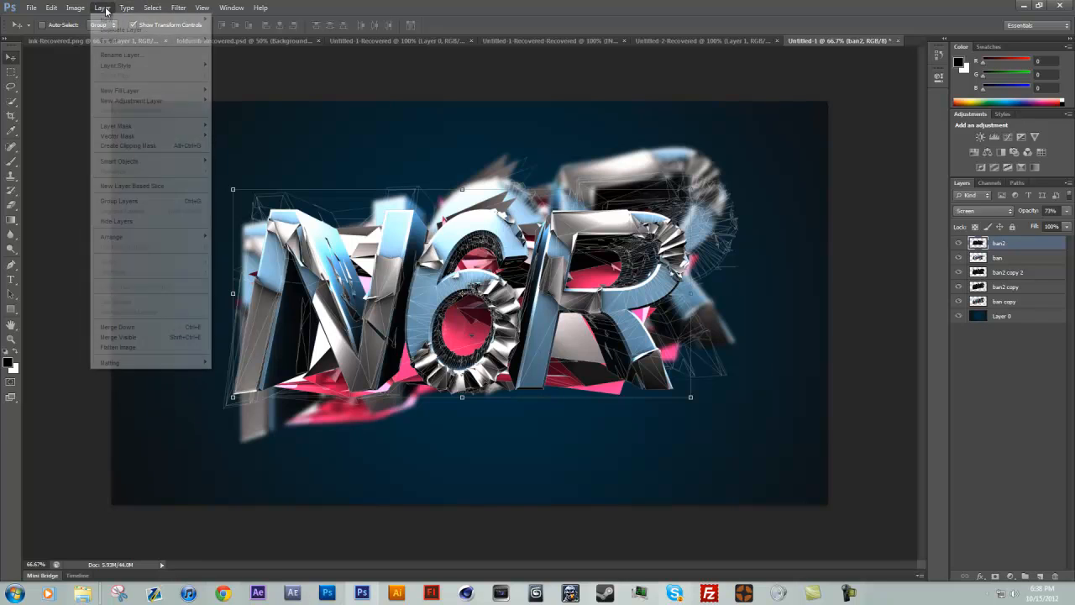
click(109, 19)
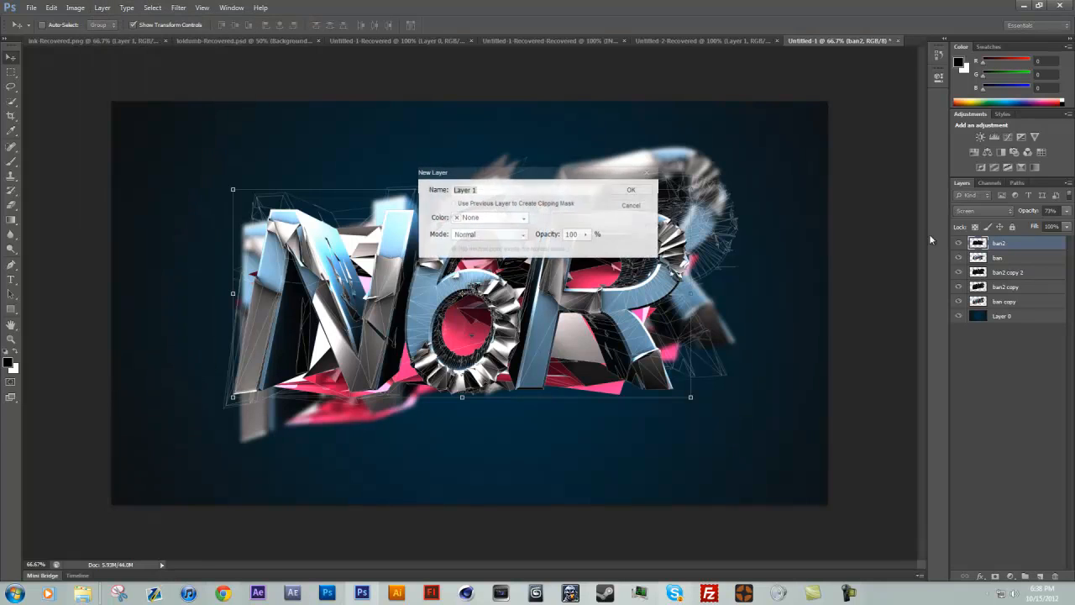
click(631, 189)
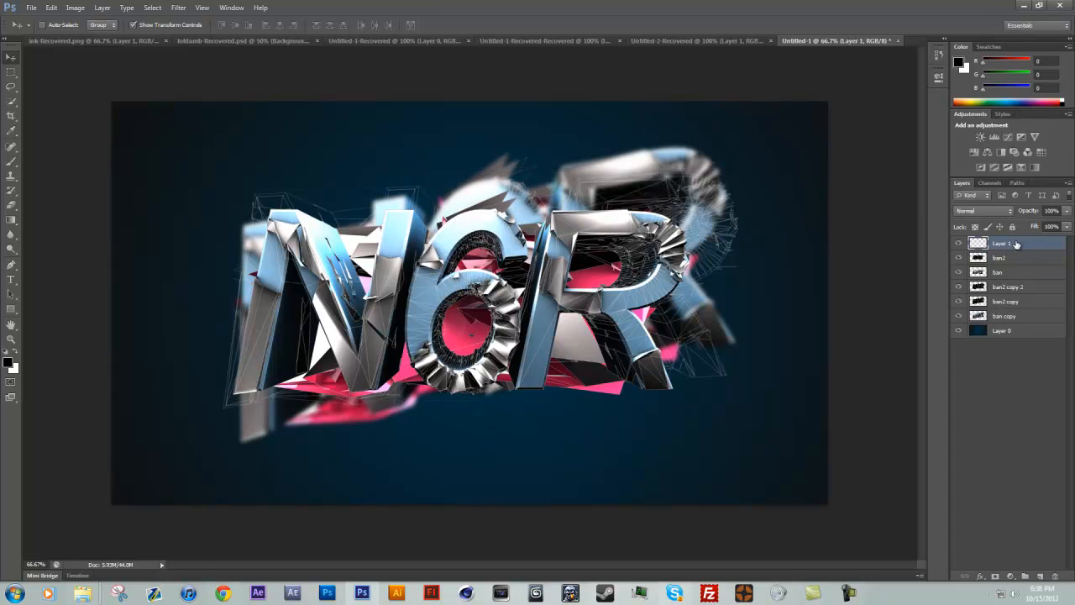
click(982, 210)
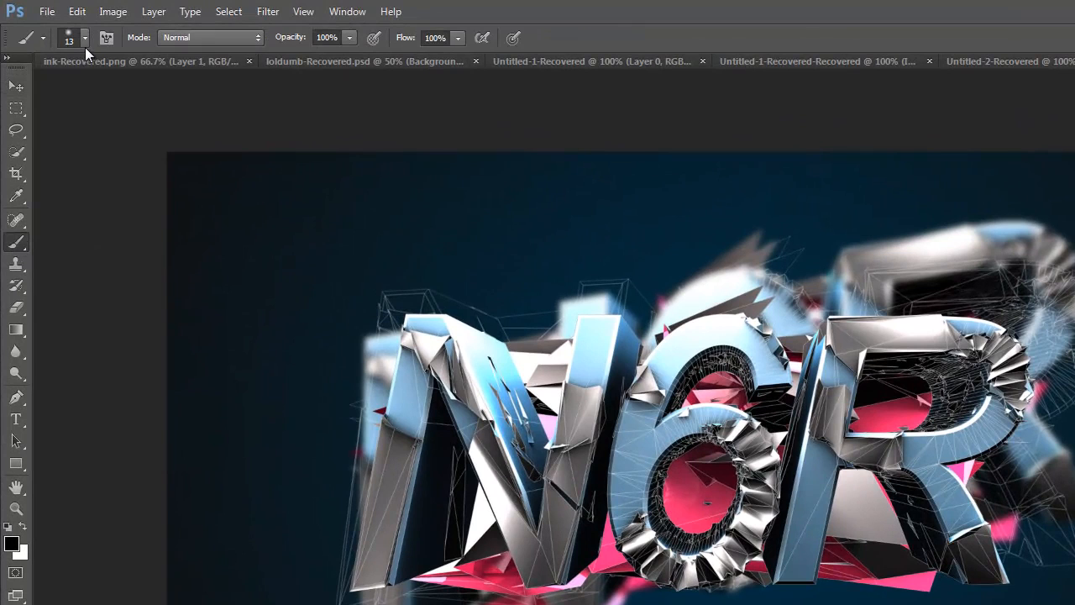
Step: Enlarge the soft round brush to 308 px, keeping hardness at 0%
click(85, 37)
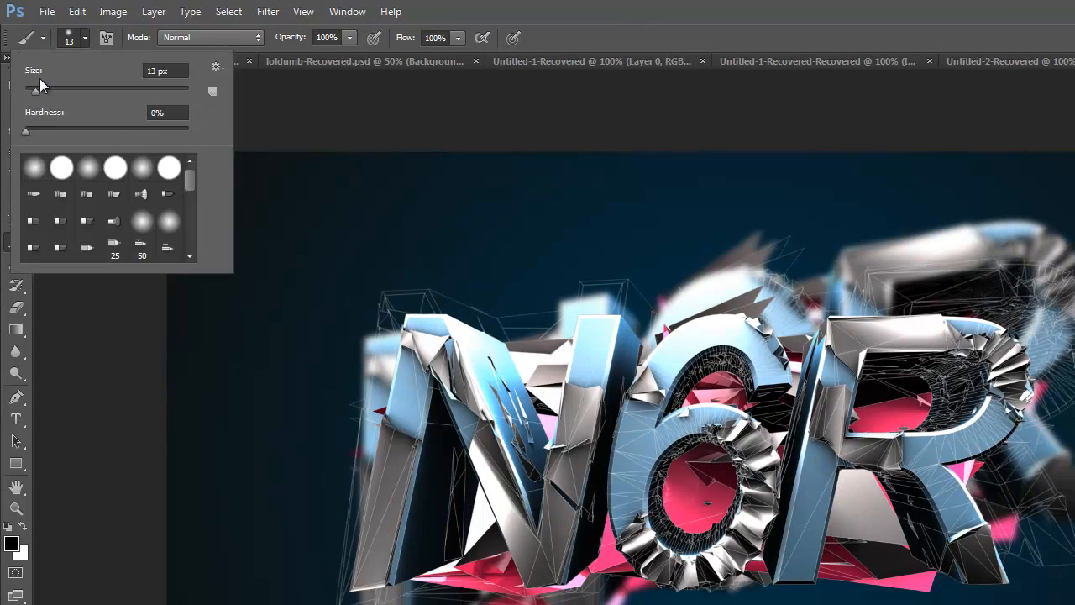
drag(33, 90, 91, 91)
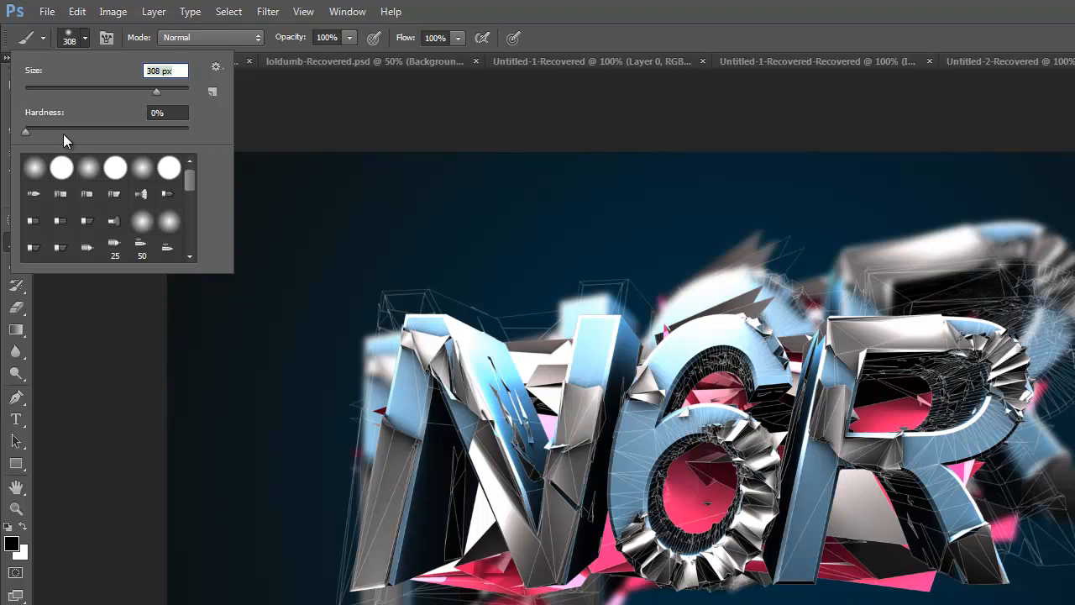
mouse_move(71, 139)
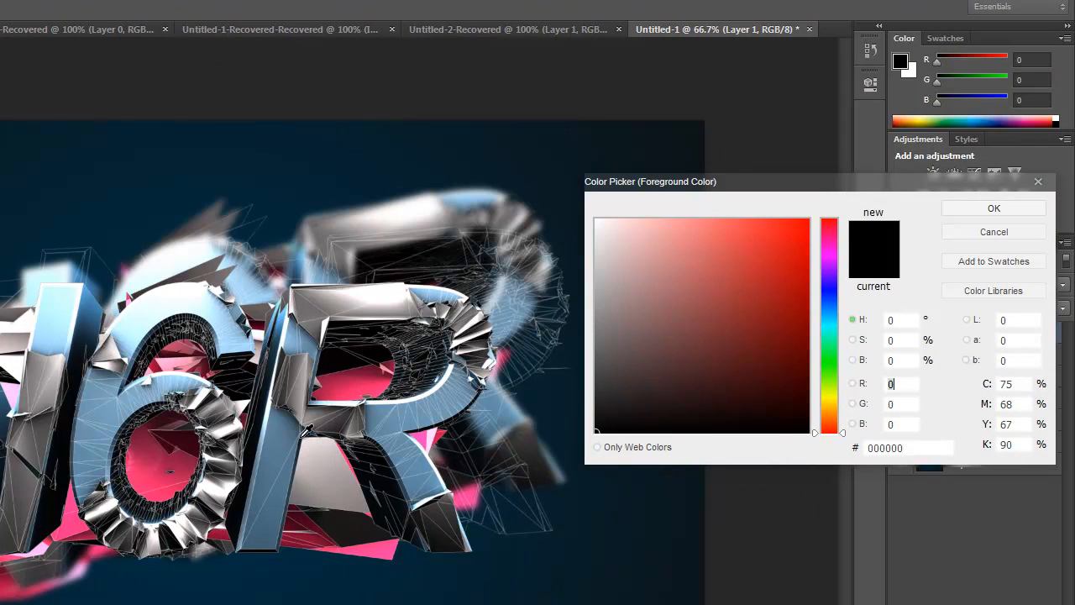
mouse_move(885, 264)
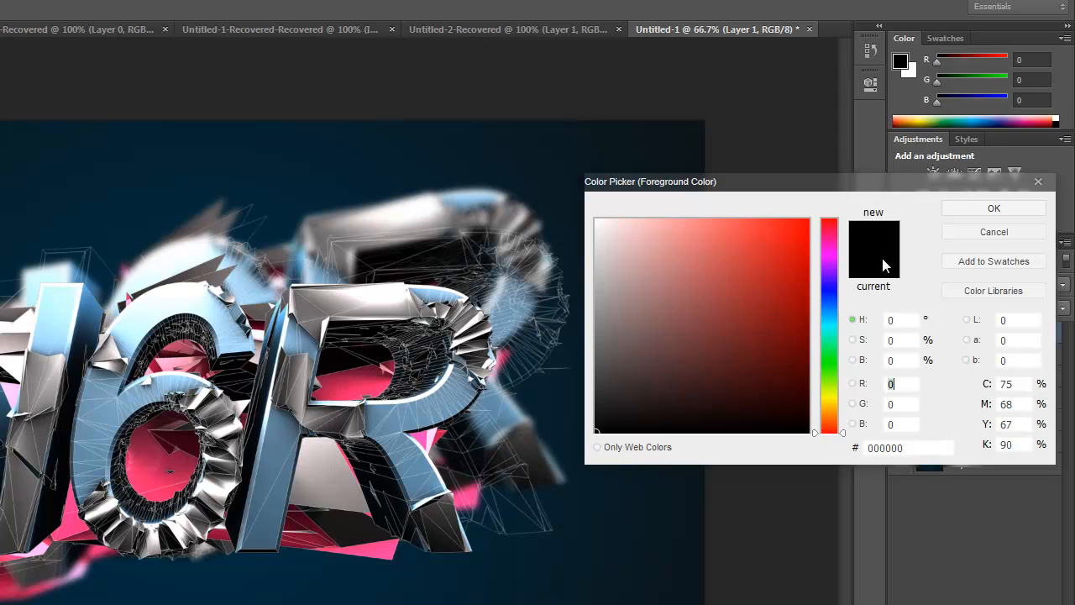
mouse_move(840, 396)
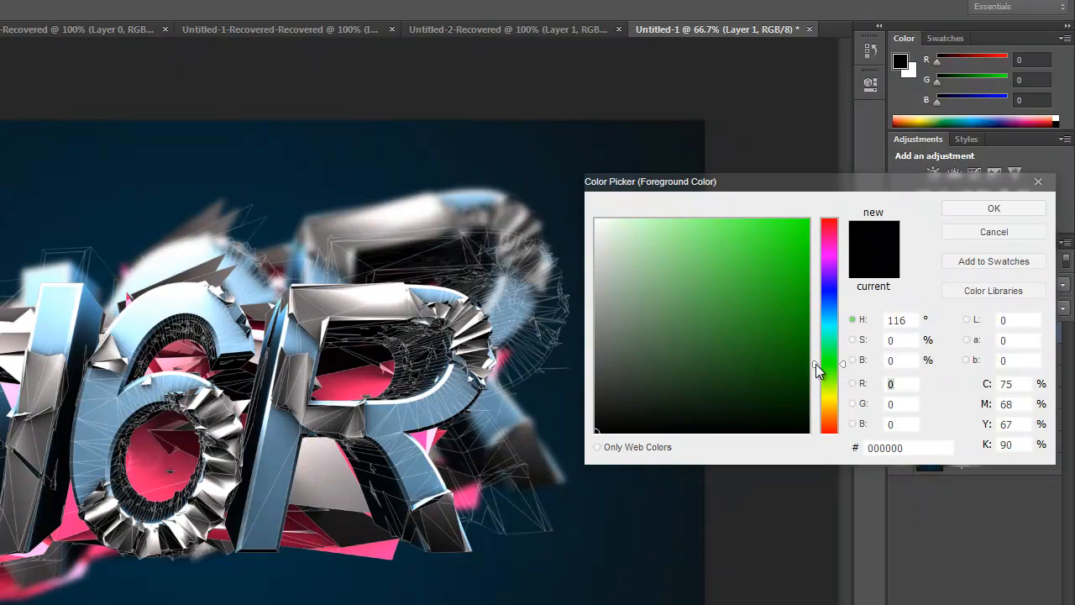
Step: Set the foreground paint colour to bright pink-magenta (fb44f5)
click(723, 323)
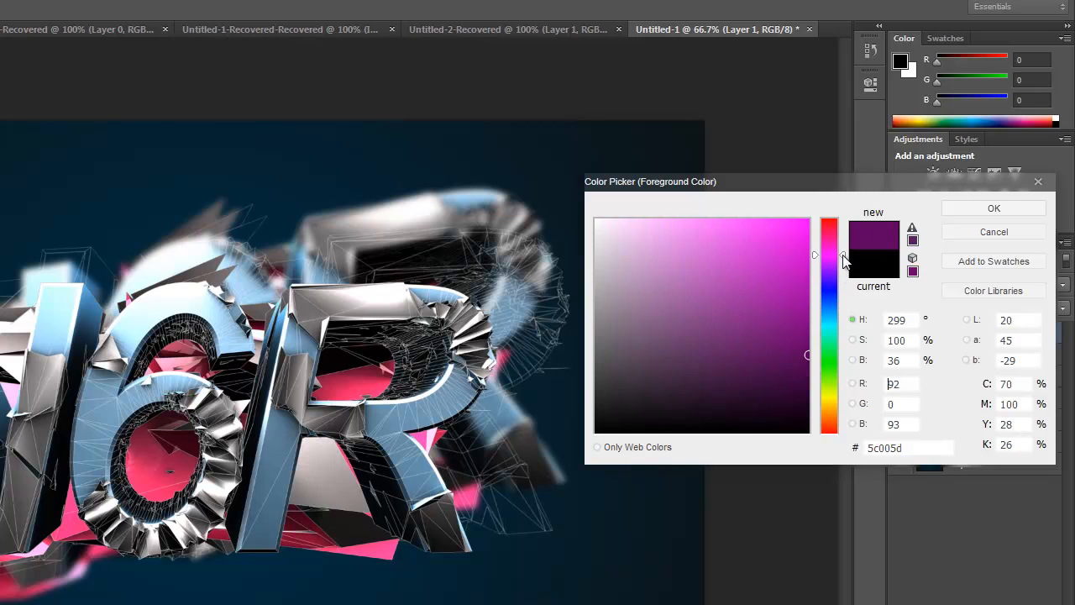
click(751, 222)
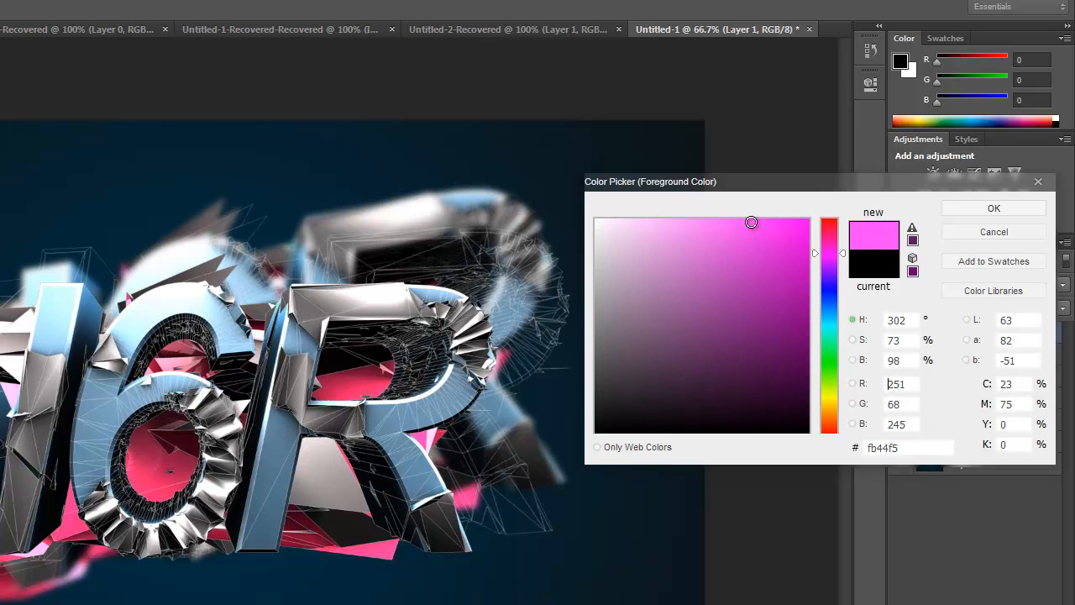
click(993, 207)
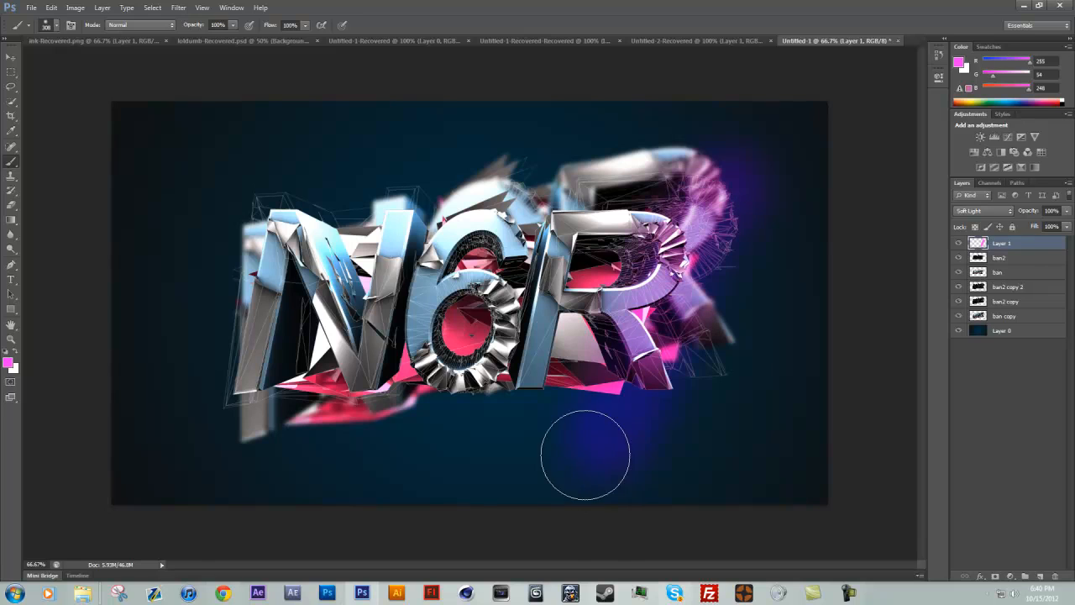
Step: Paint a pink soft stroke up over the logo, then pick an orange paint colour
drag(585, 455, 600, 206)
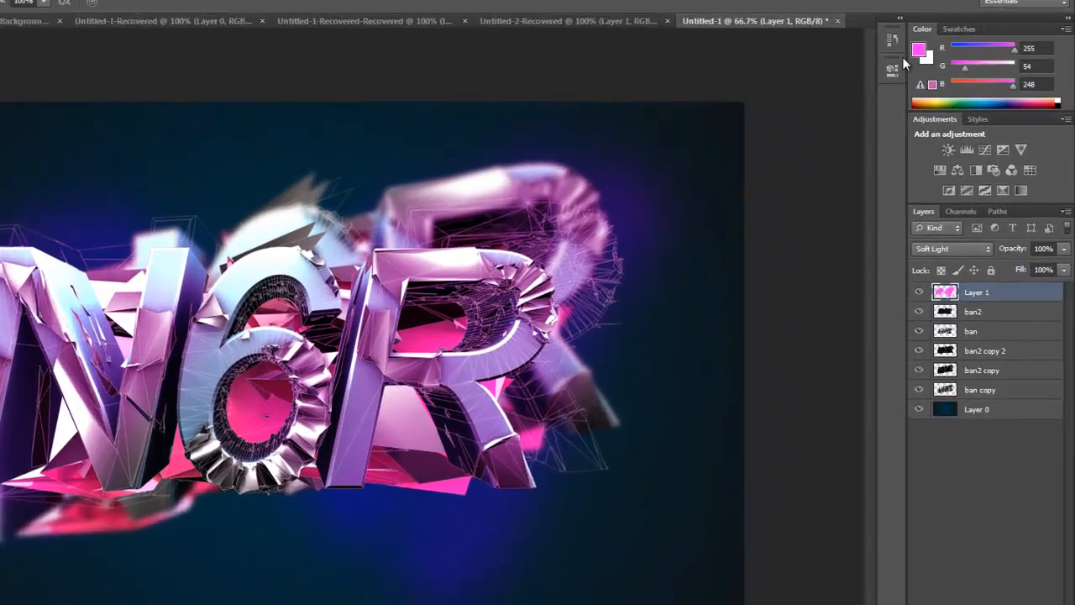
click(919, 49)
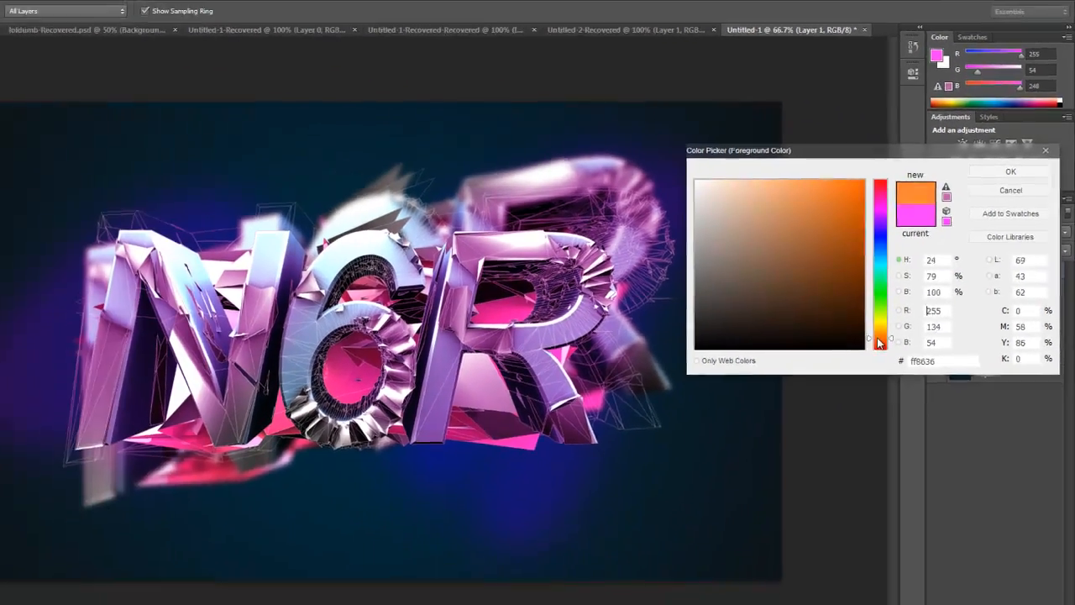
click(1010, 172)
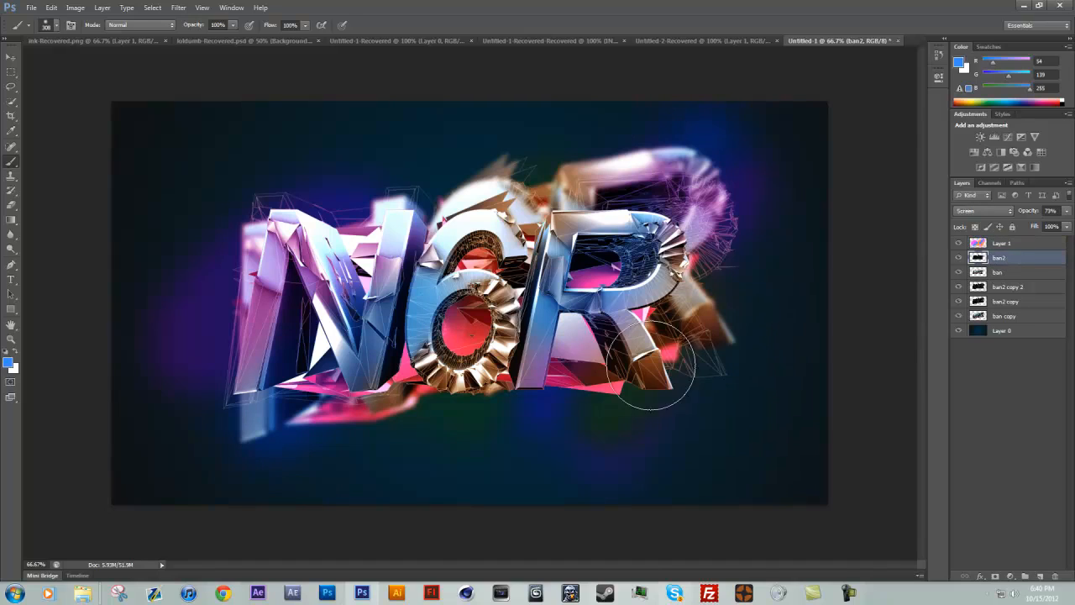
mouse_move(218, 205)
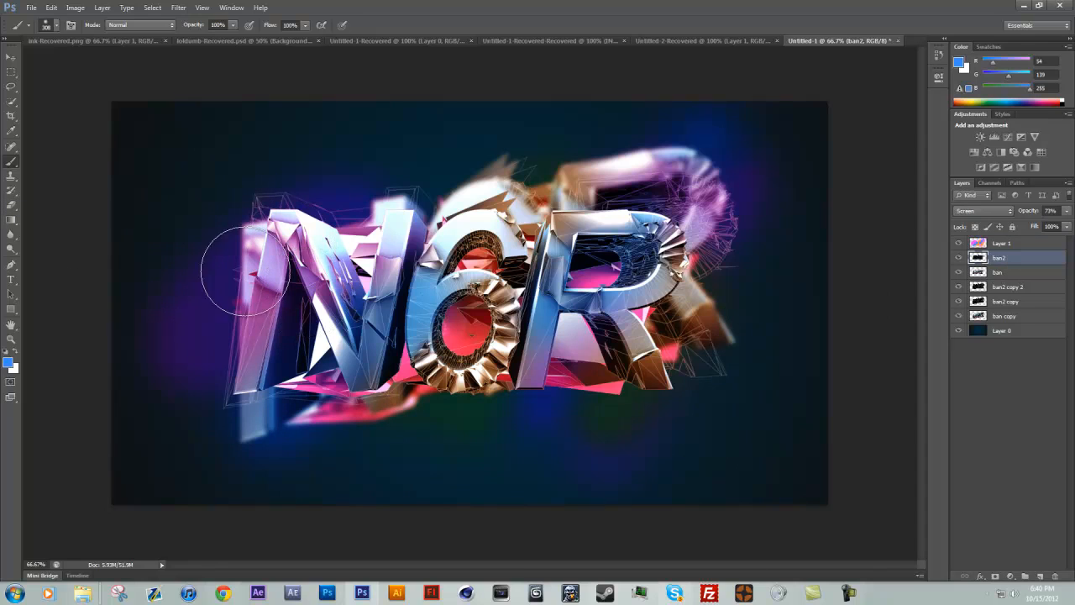
mouse_move(768, 214)
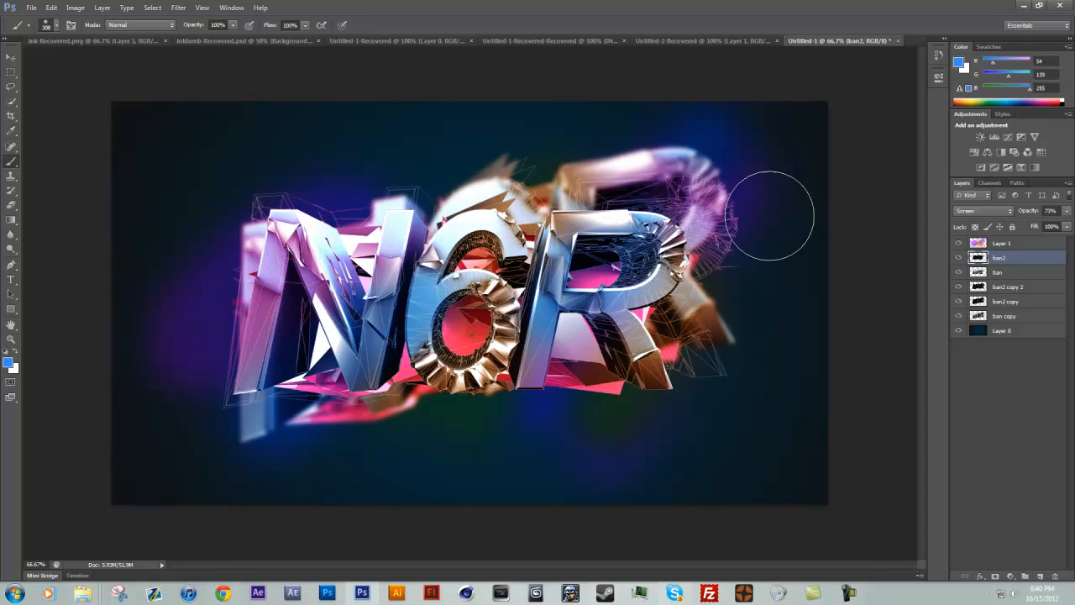
mouse_move(770, 159)
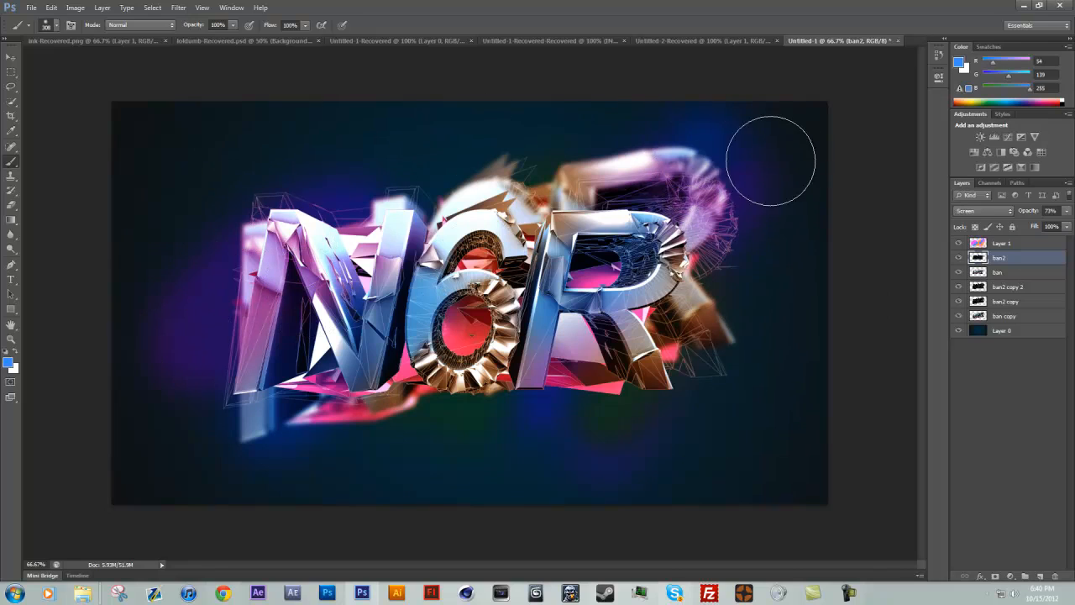
mouse_move(393, 525)
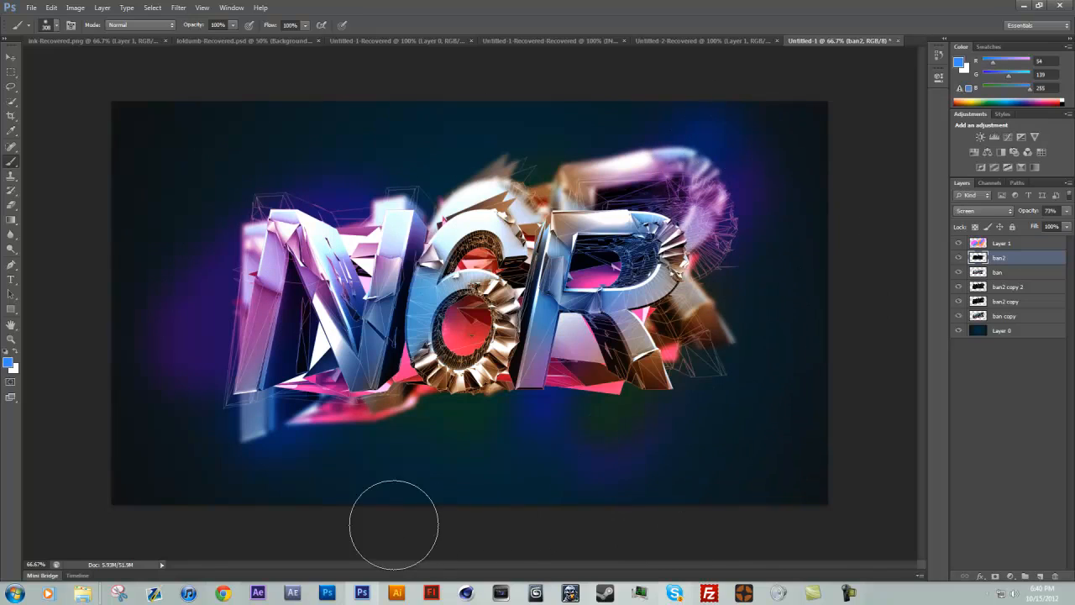
mouse_move(420, 277)
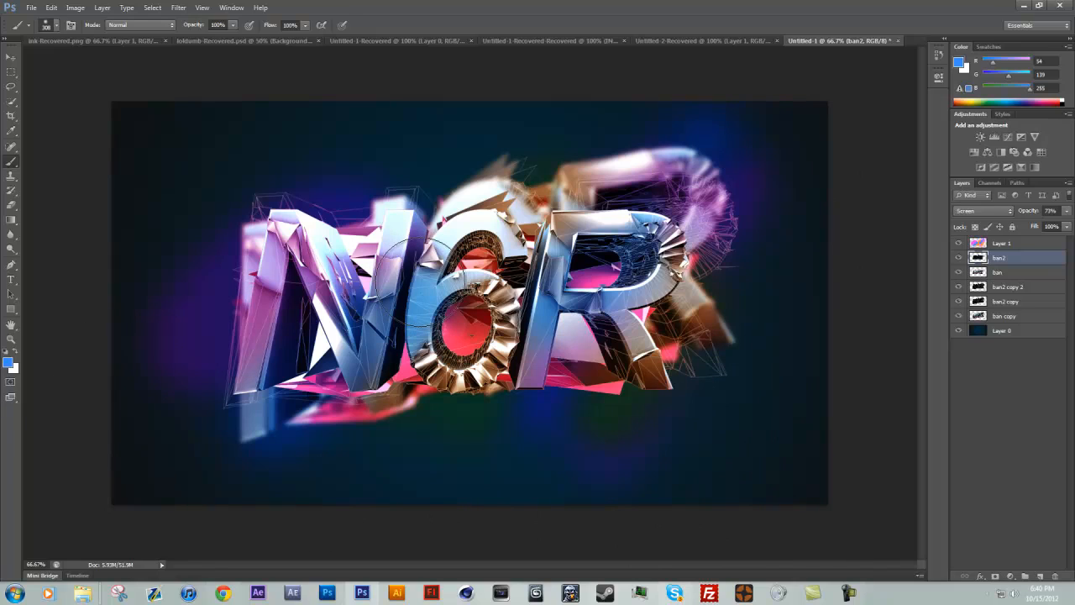
mouse_move(649, 128)
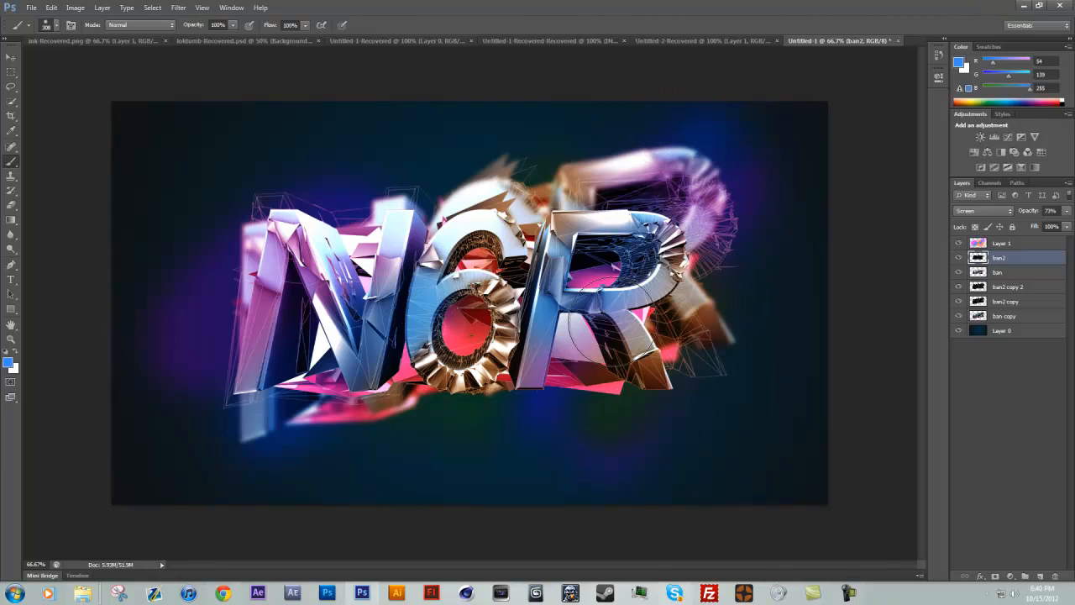
mouse_move(696, 112)
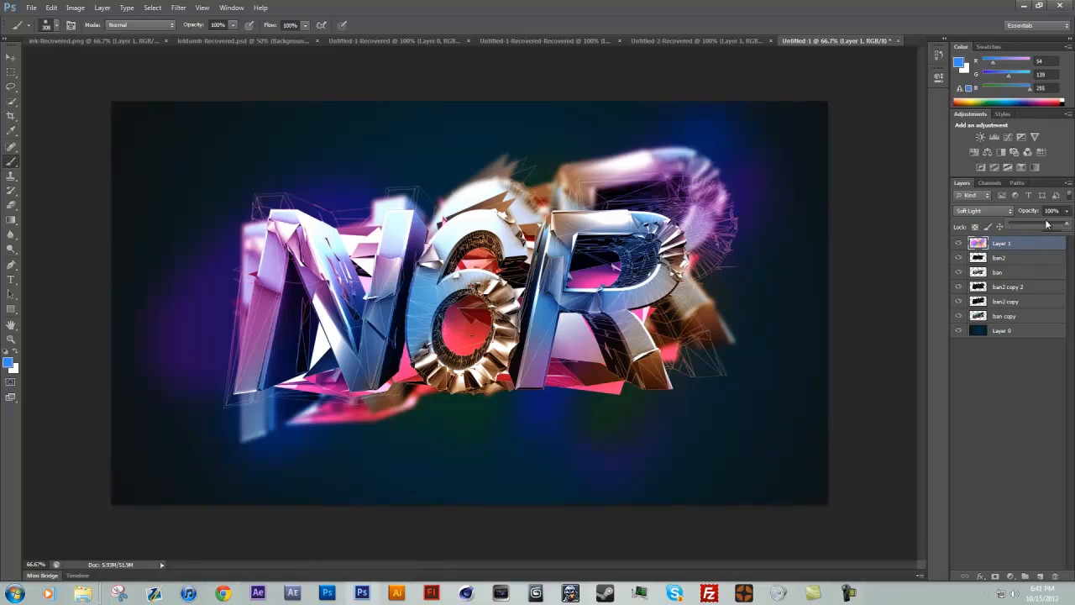
mouse_move(1054, 227)
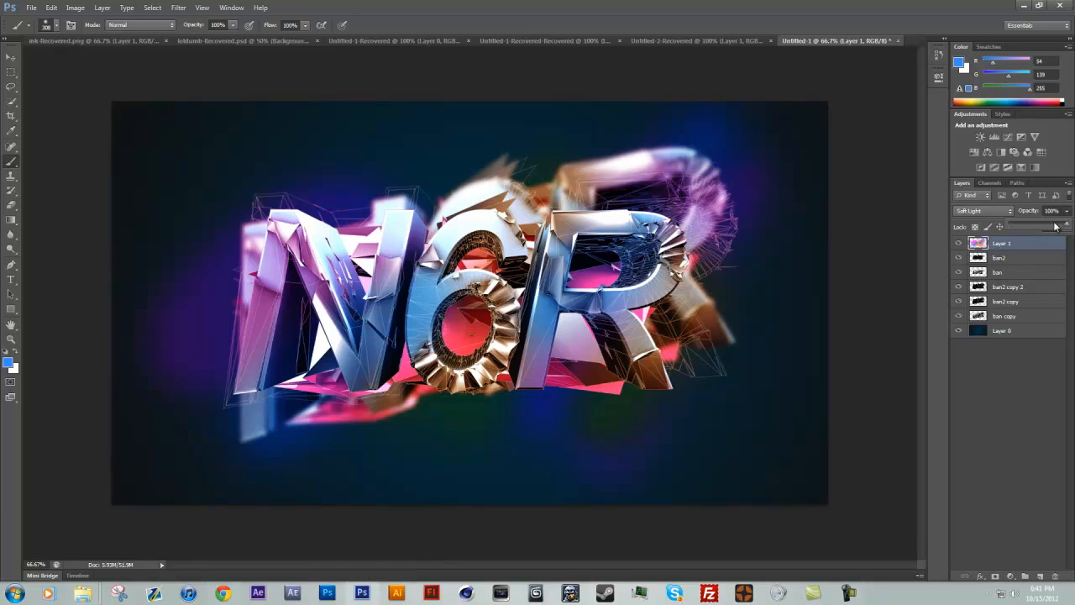
Step: Set Layer 1's Soft Light glow to 90% opacity
click(1051, 211)
text(90)
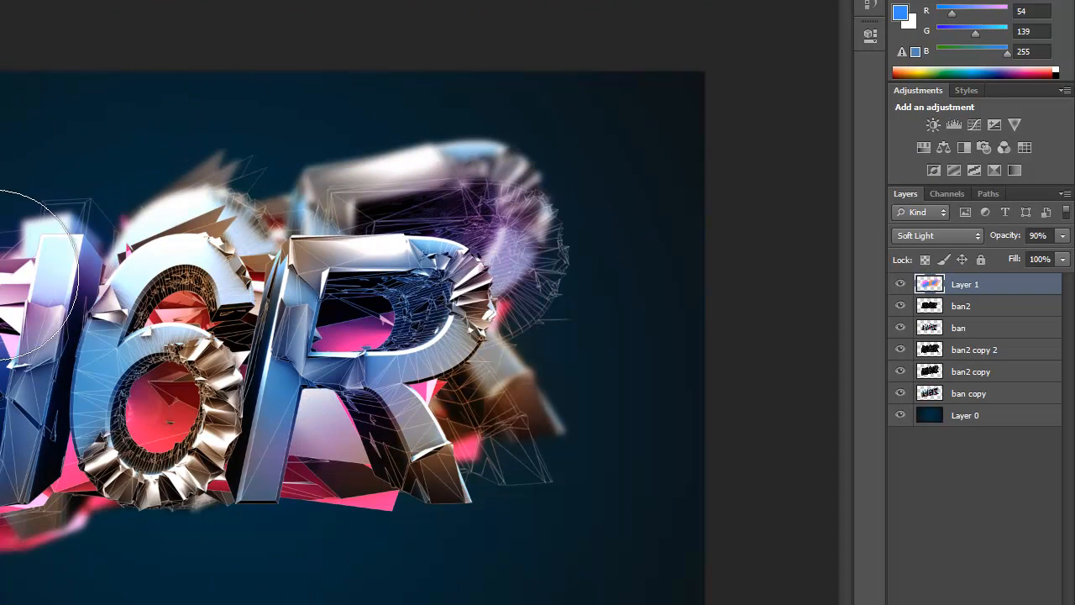
mouse_move(475, 193)
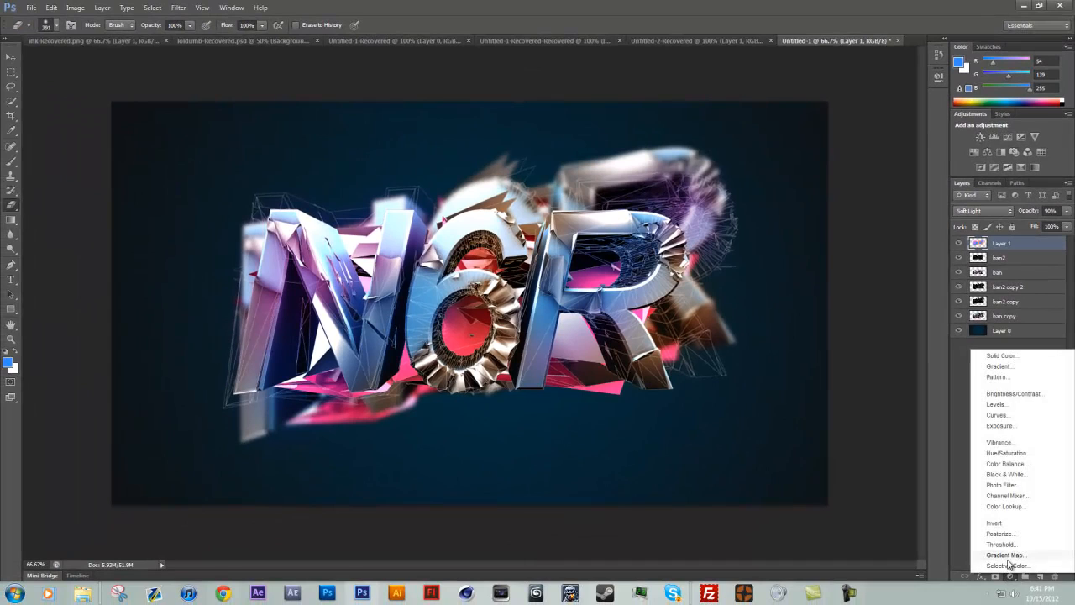
Step: Add a Violet-Orange Gradient Map layer, blended Soft Light at 40% opacity
click(1005, 554)
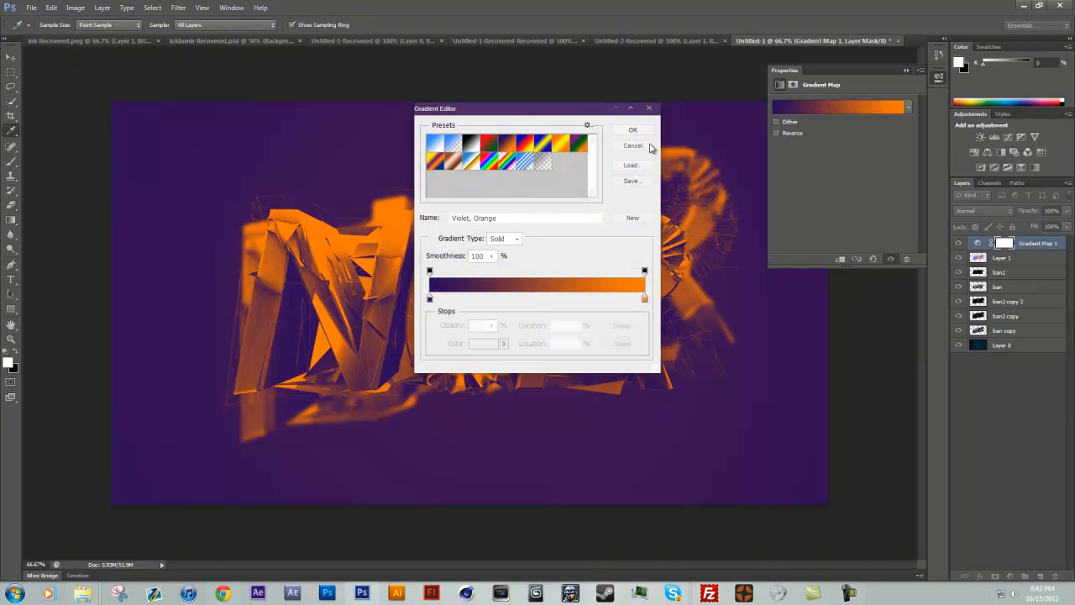
click(633, 129)
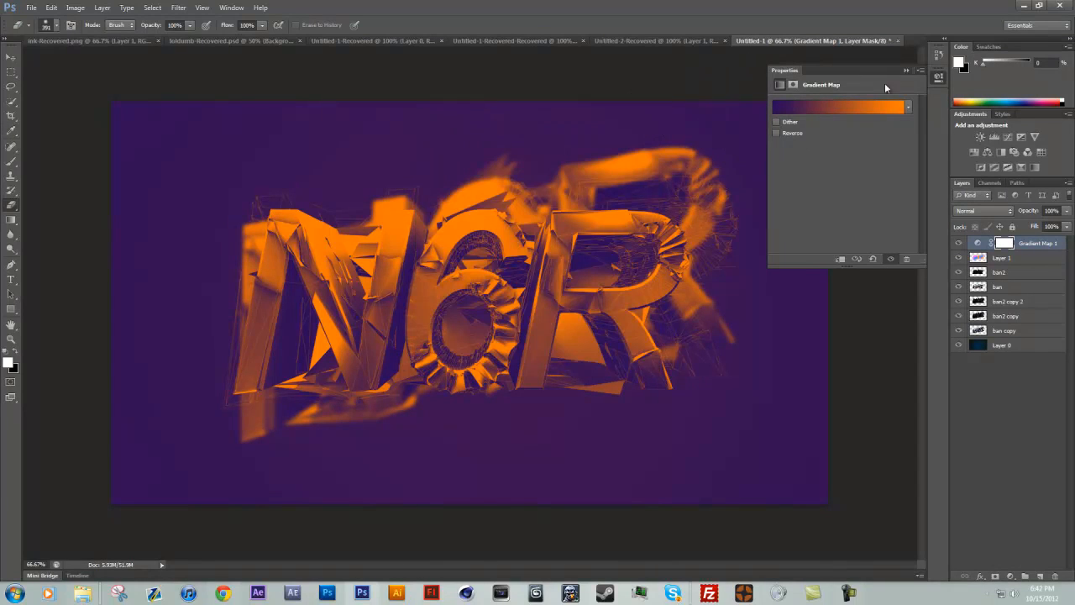
click(982, 210)
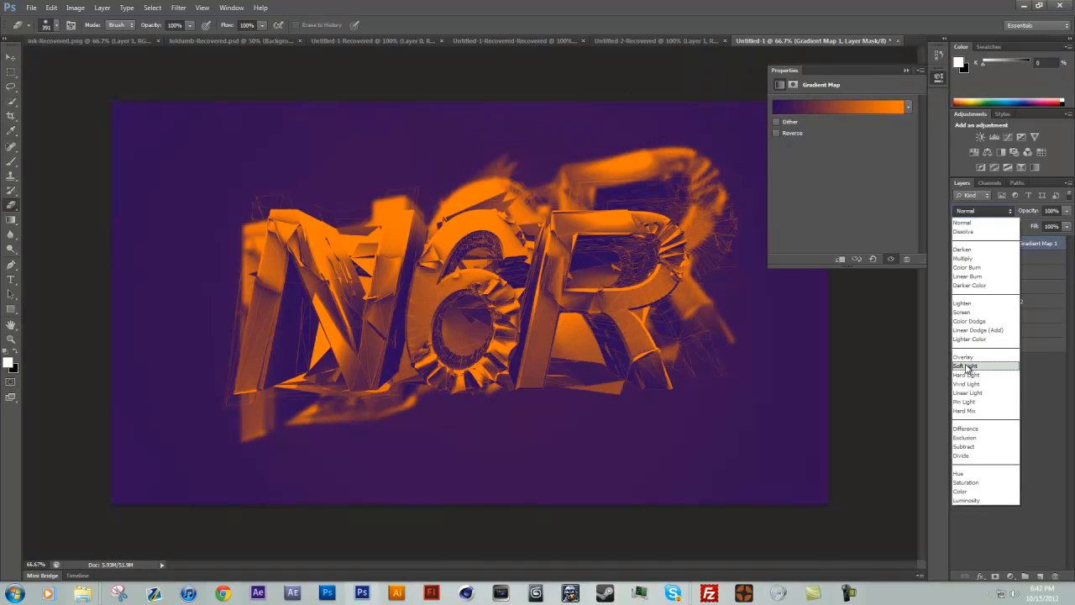
click(966, 366)
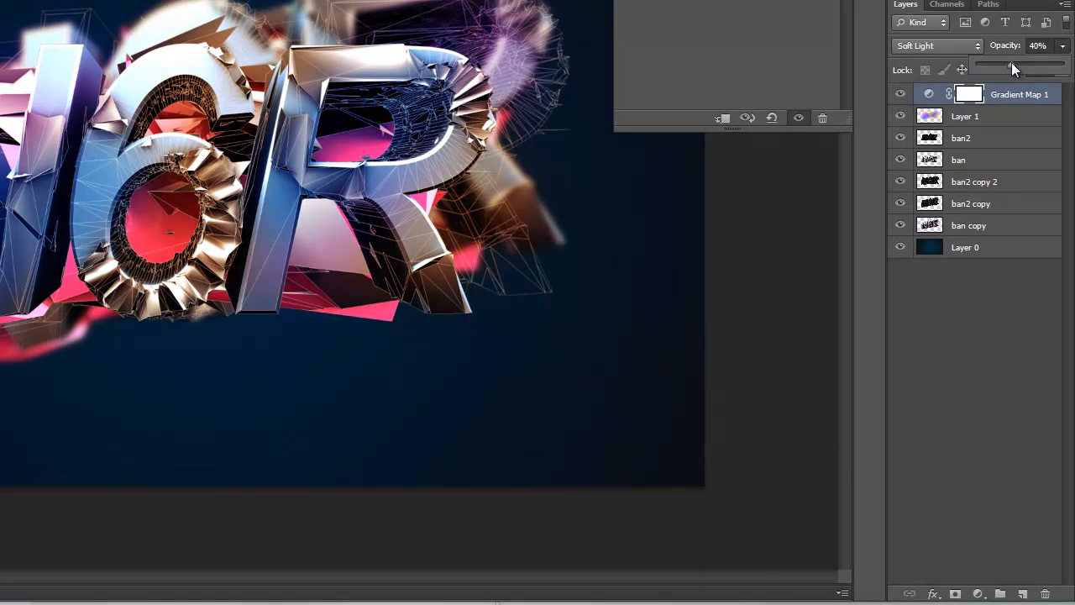
drag(1012, 65, 1011, 66)
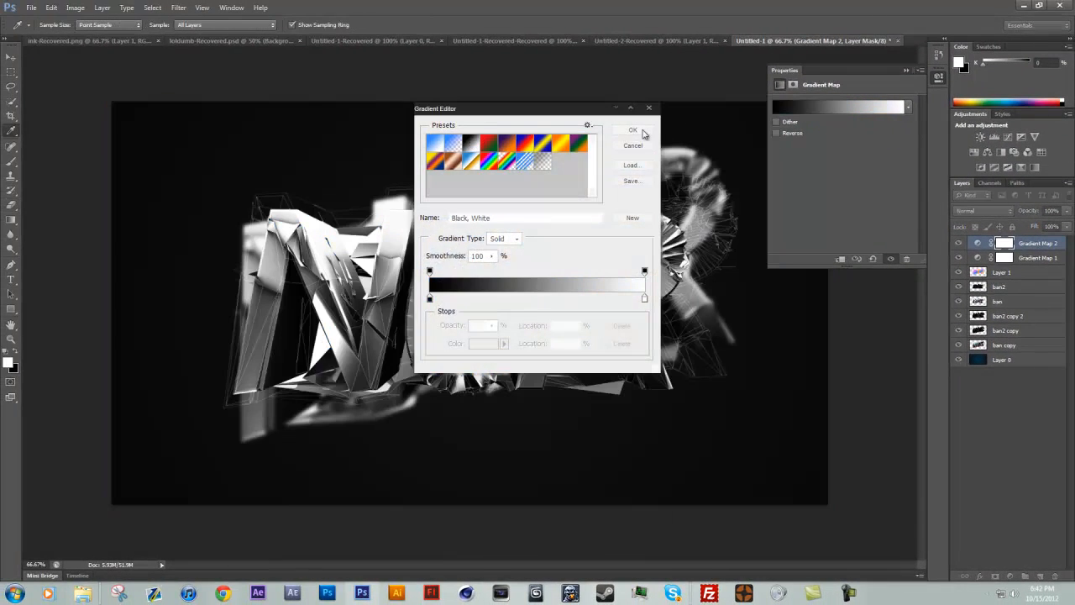
Step: Confirm the Black-White Gradient Map above the first and collapse the Properties panel
click(632, 130)
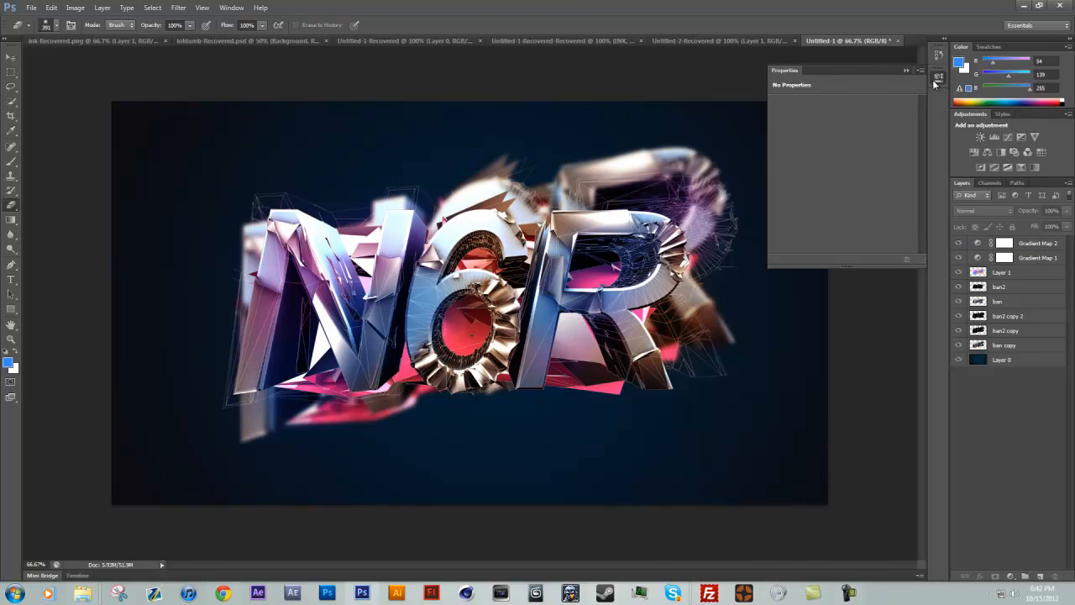
click(907, 69)
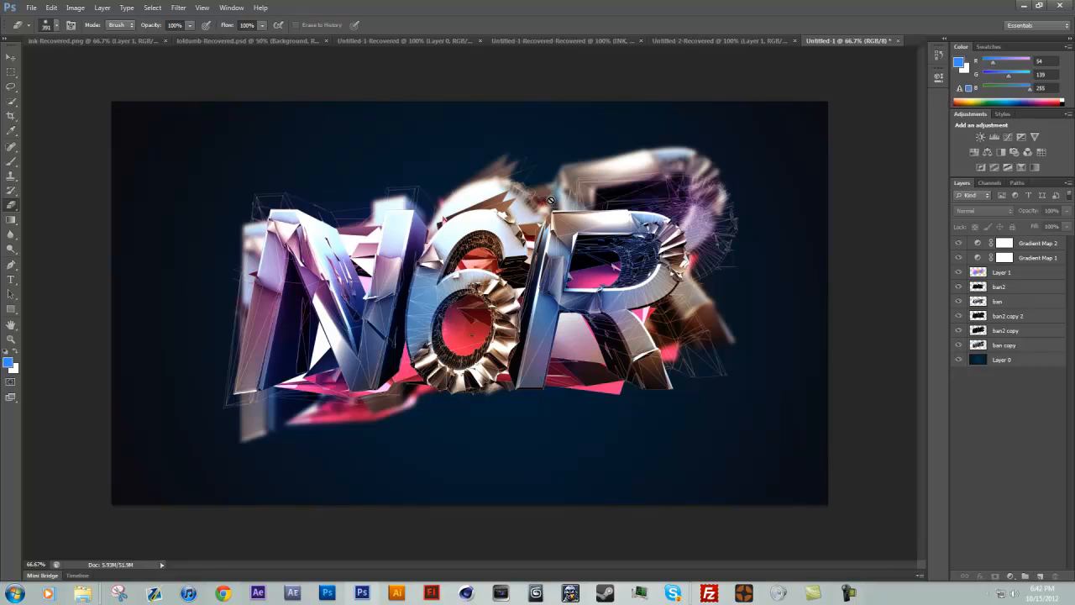
mouse_move(888, 311)
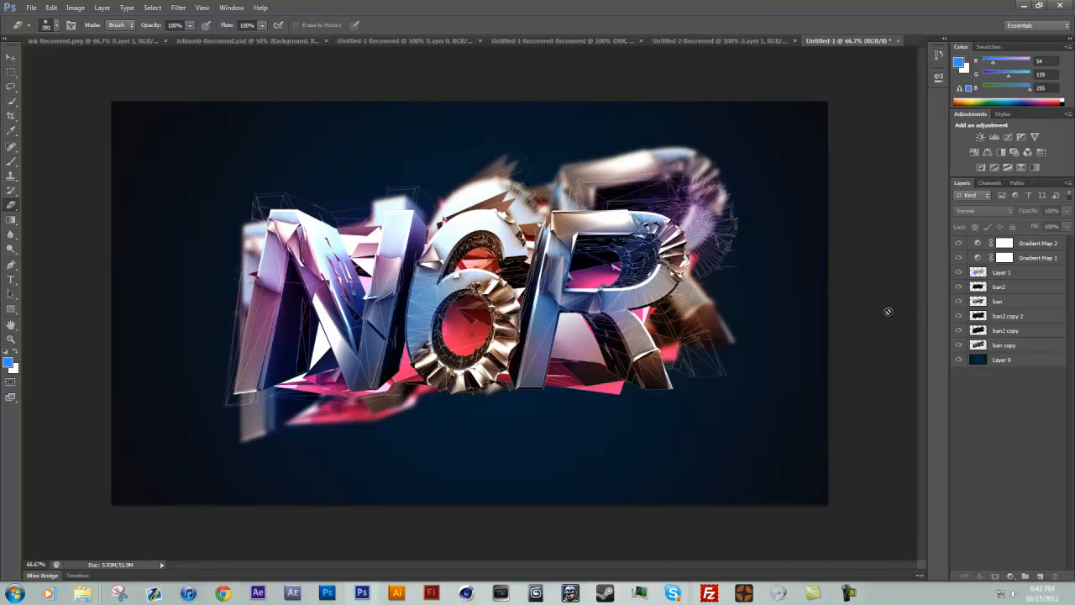
mouse_move(944, 311)
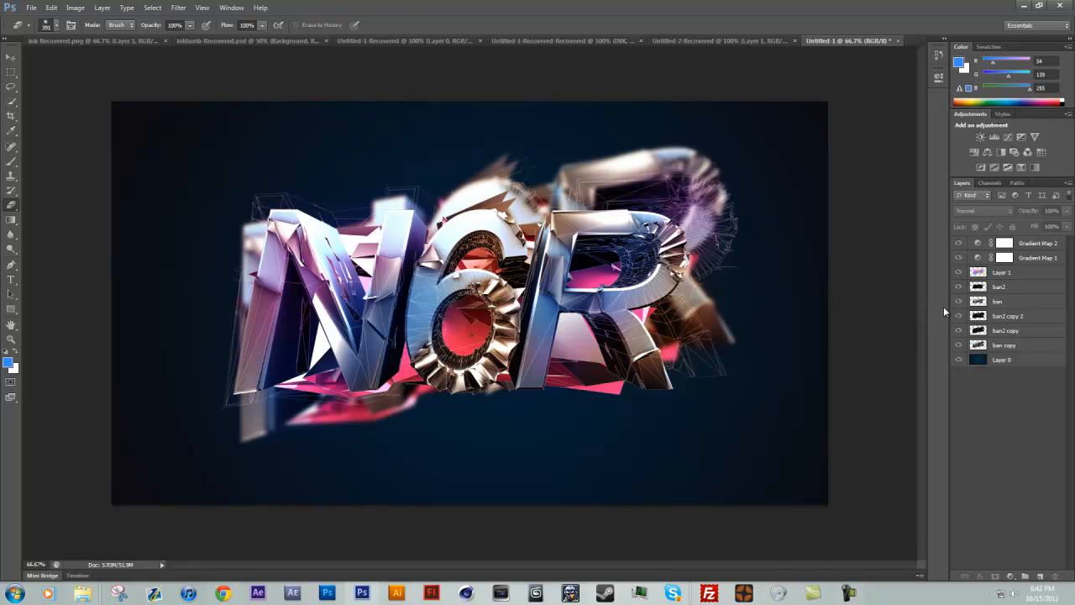
mouse_move(940, 311)
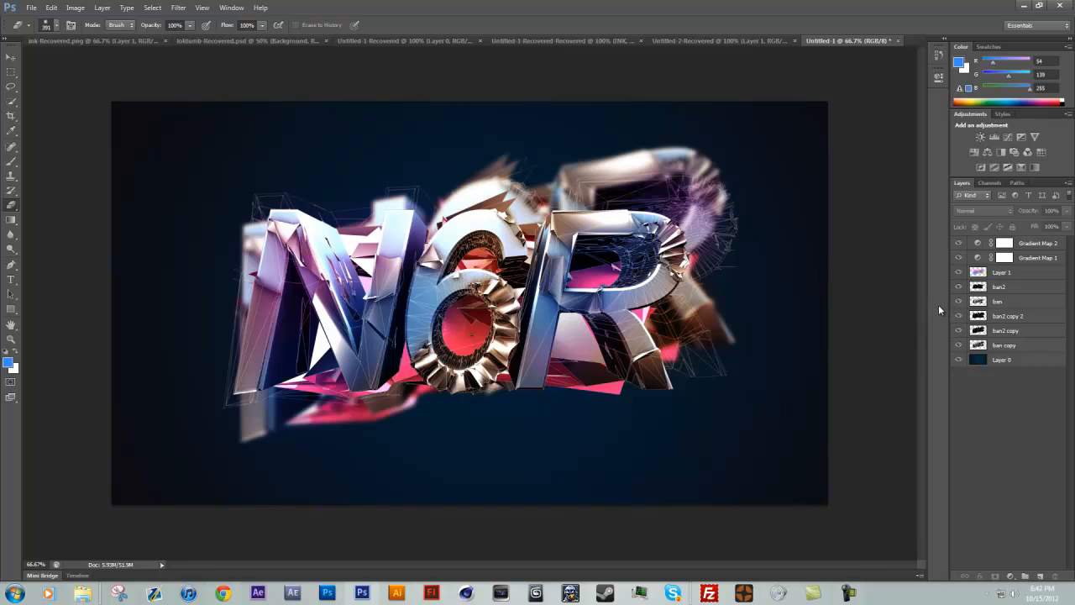